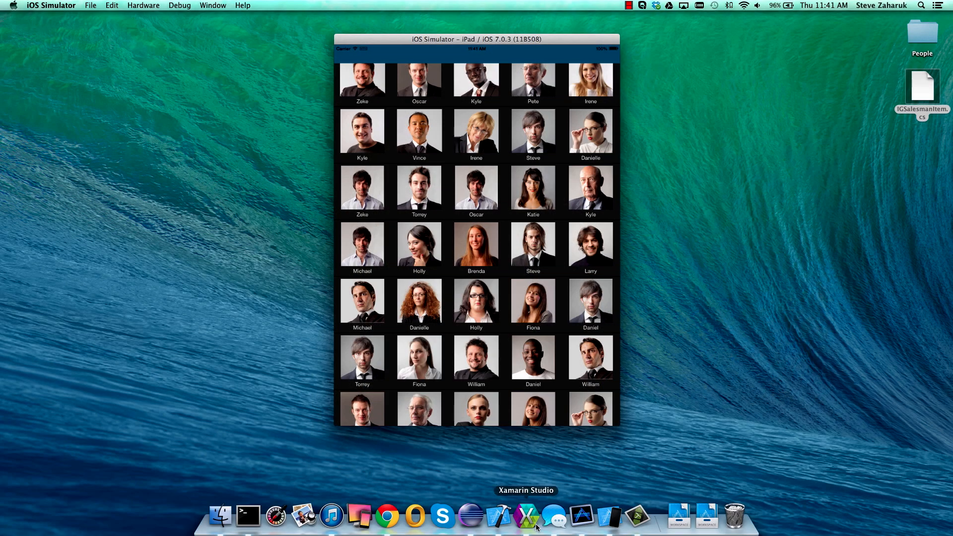
Step: Switch from the iOS Simulator photo grid to Xamarin Studio's start page
{"action": "left_click", "coordinate": [525, 517]}
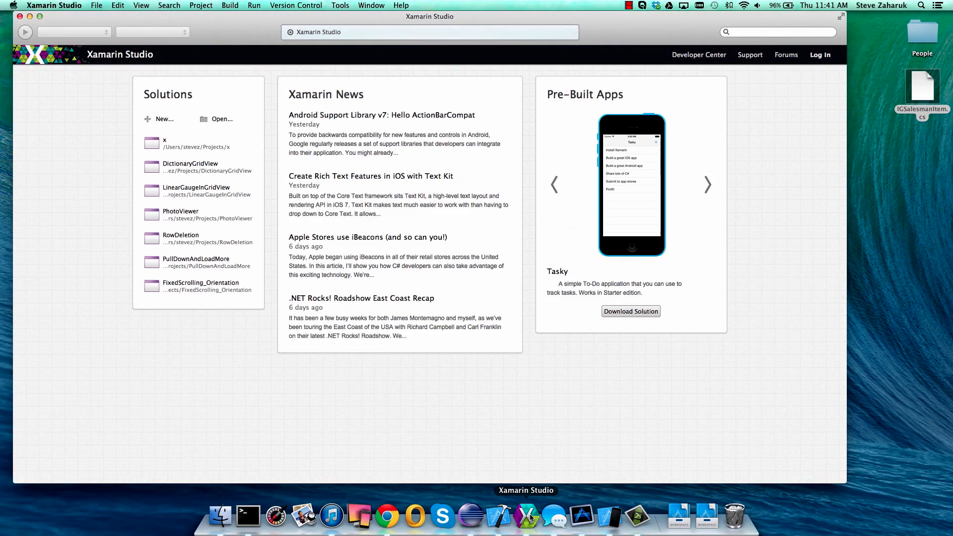
Step: Create a C# iOS iPad Single View Application solution named GridSample
{"action": "left_click", "coordinate": [164, 118]}
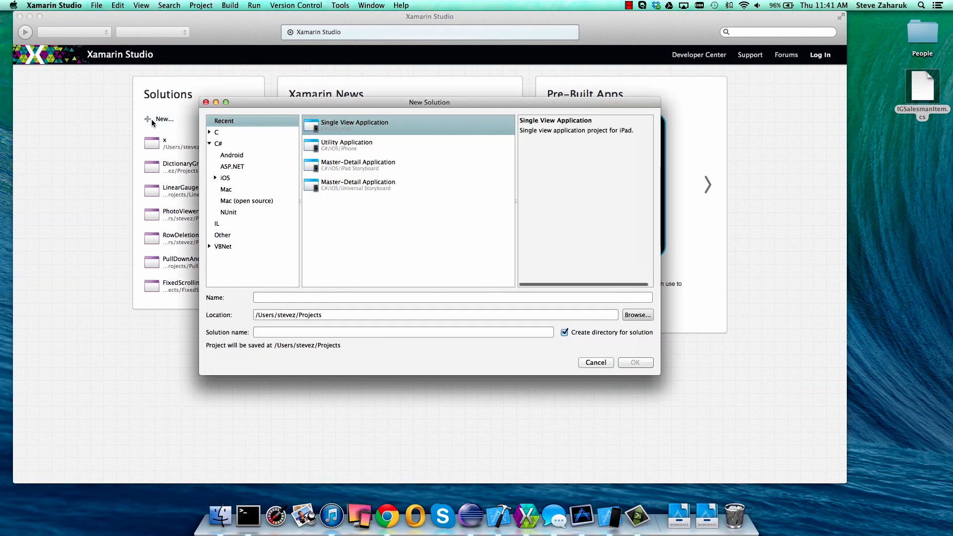
{"action": "left_click", "coordinate": [225, 178]}
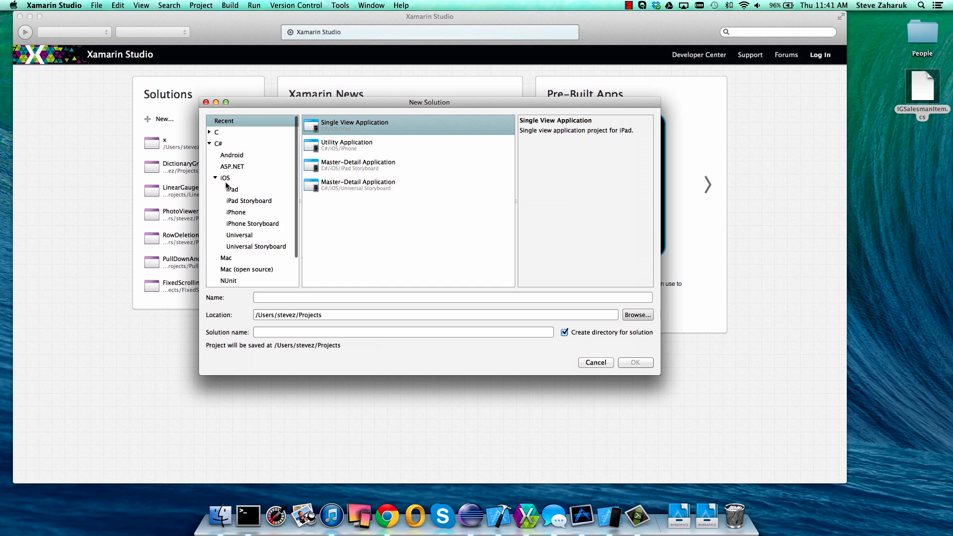
{"action": "left_click", "coordinate": [232, 189]}
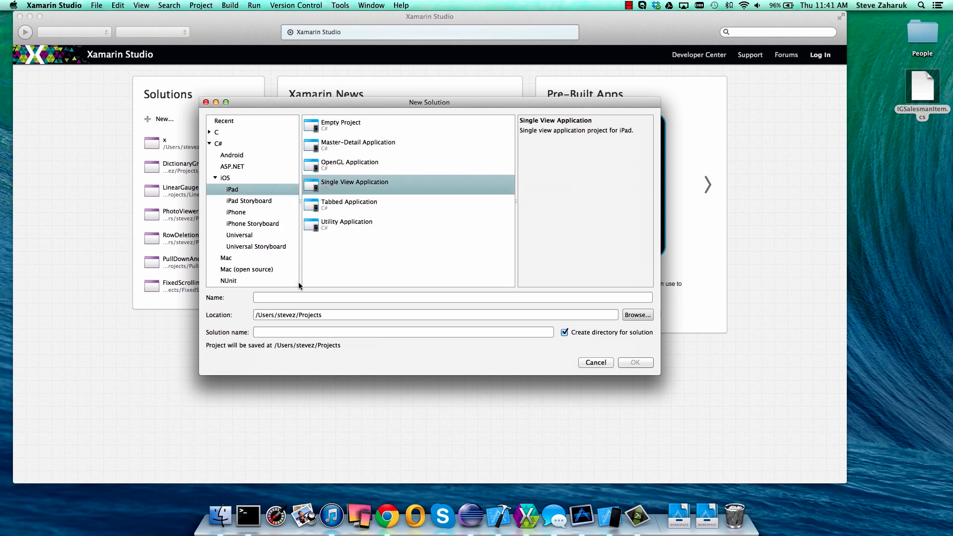
{"action": "type", "text": "Gri"}
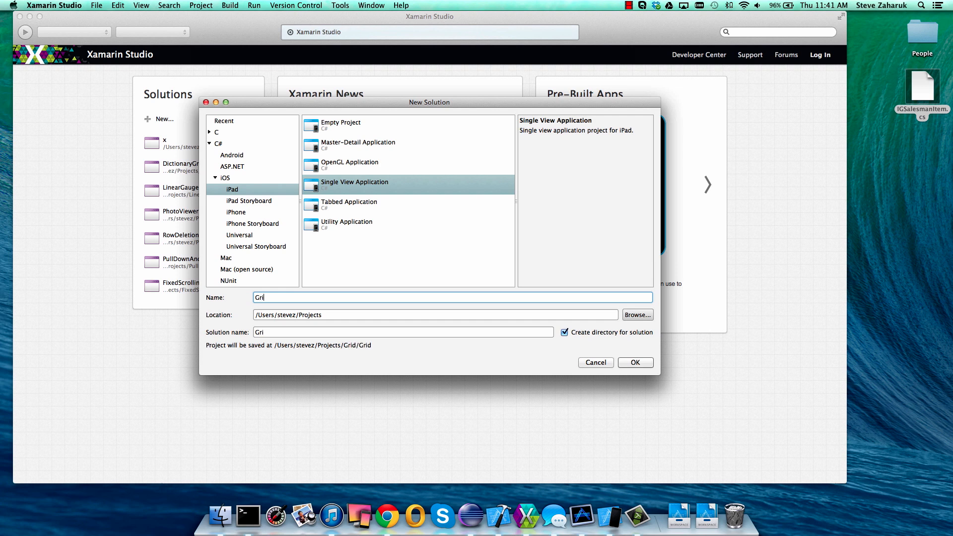
{"action": "type", "text": "dSample"}
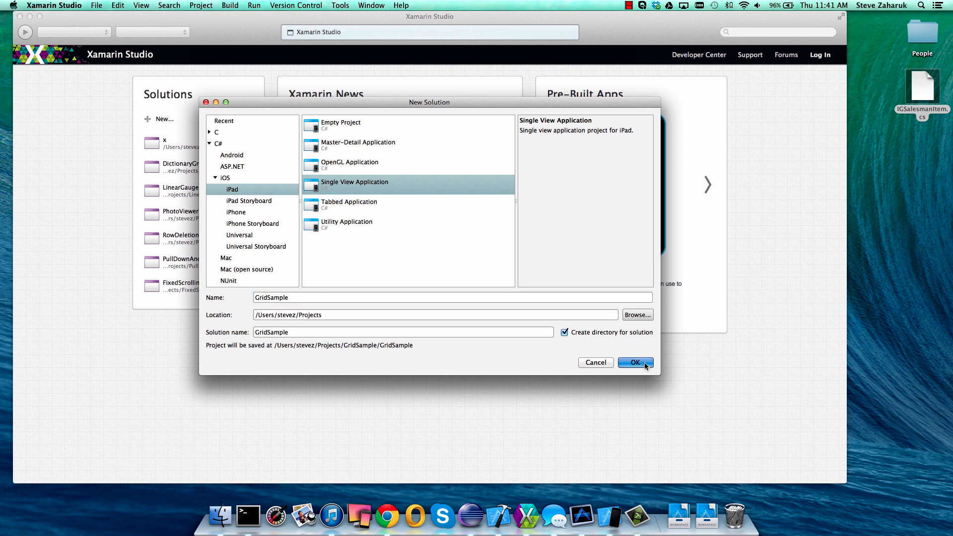
{"action": "left_click", "coordinate": [634, 363]}
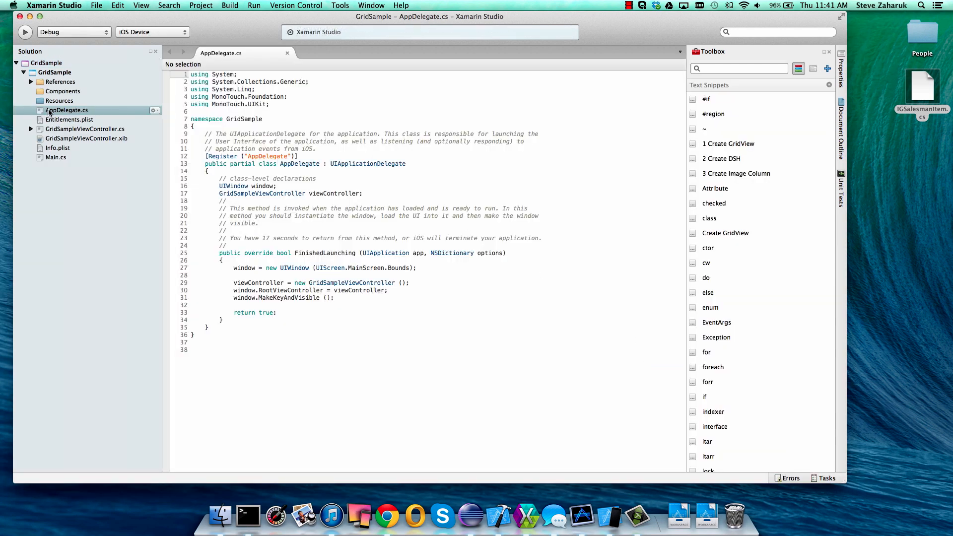
Step: Add IGSalesmanItem.cs from the Desktop to GridSample, copying it into the project
{"action": "right_click", "coordinate": [66, 110]}
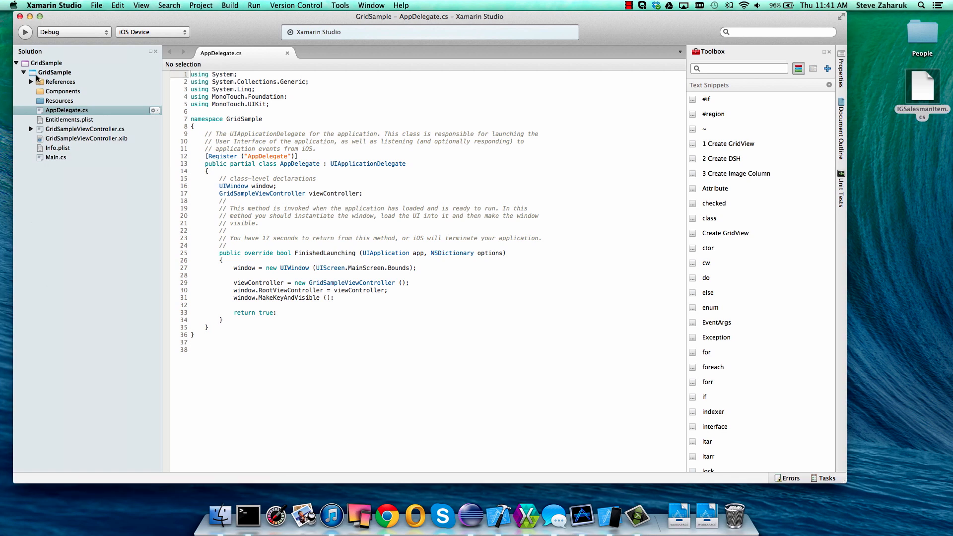
{"action": "right_click", "coordinate": [54, 71]}
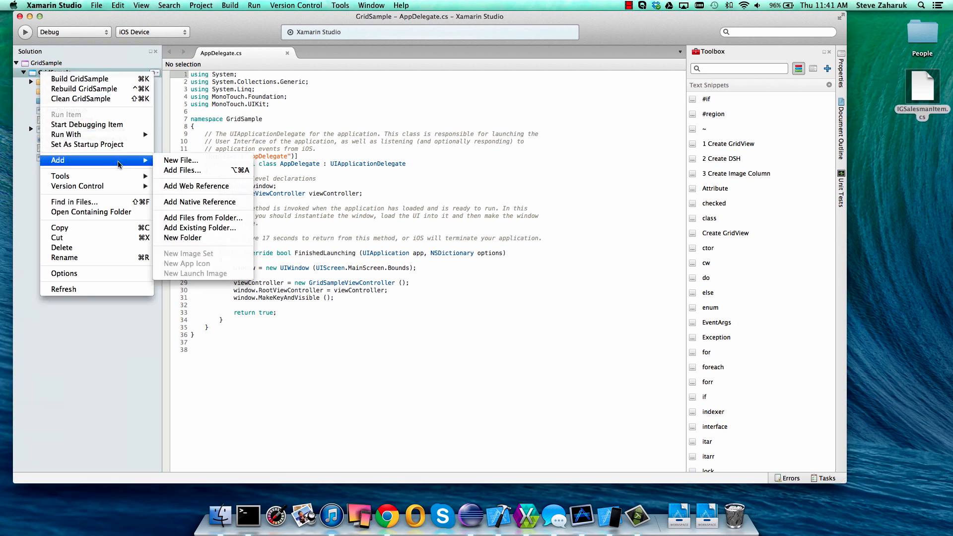
{"action": "mouse_move", "coordinate": [183, 170]}
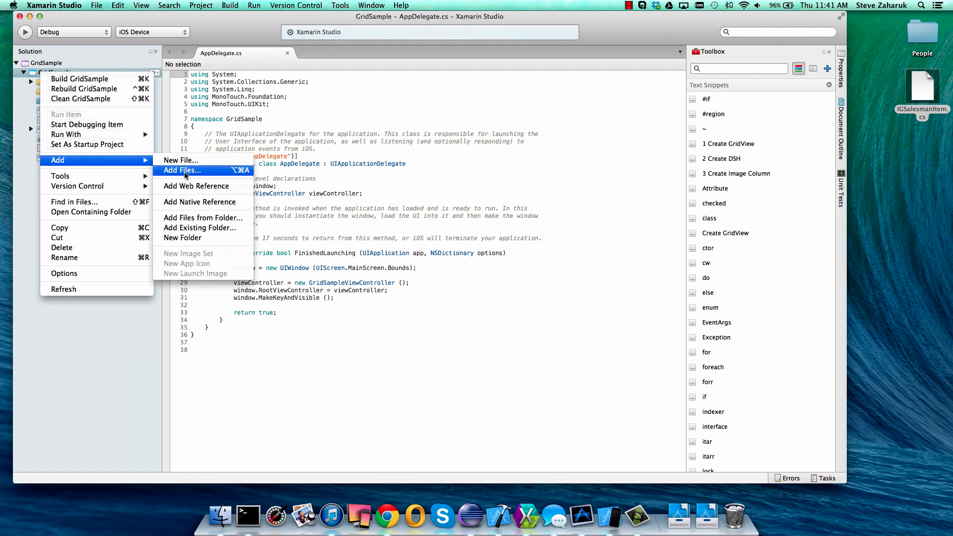
{"action": "left_click", "coordinate": [182, 170]}
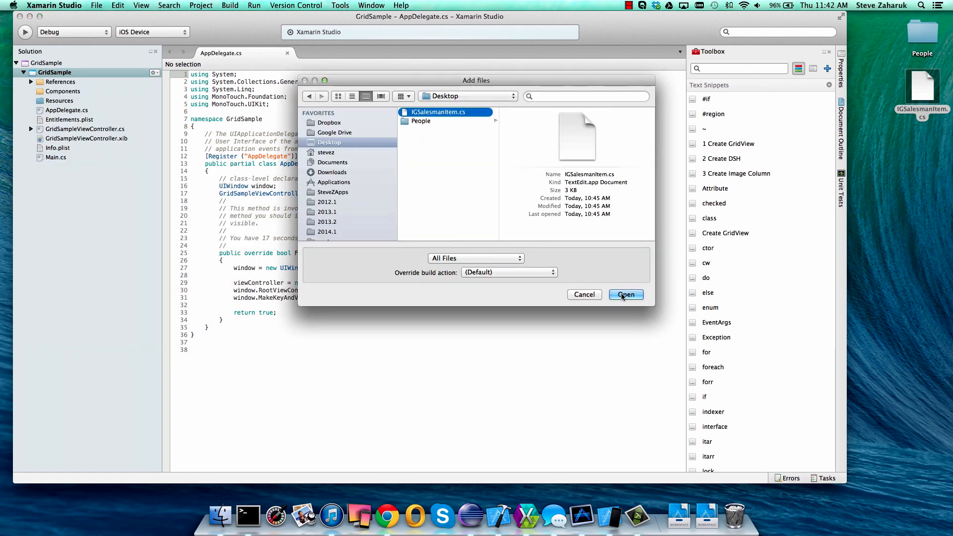
{"action": "left_click", "coordinate": [626, 294]}
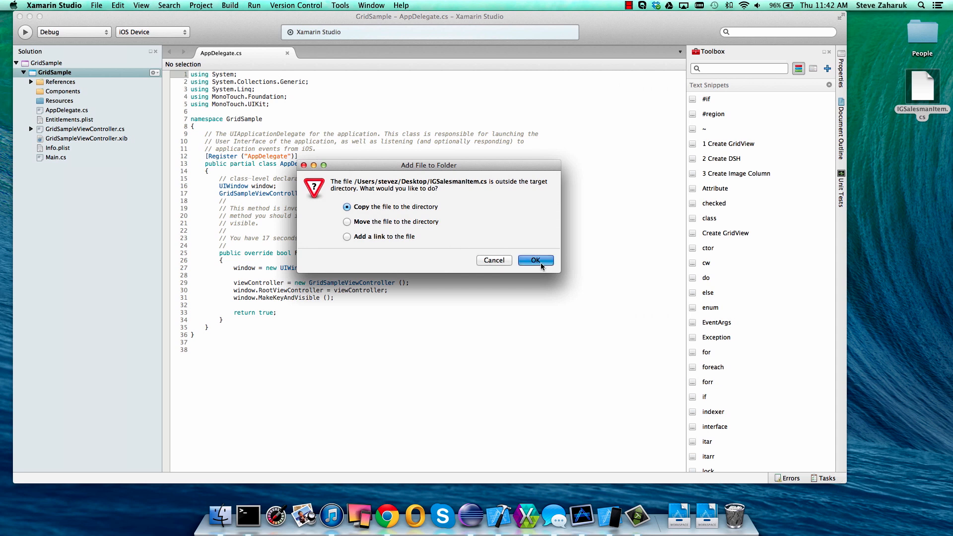
{"action": "left_click", "coordinate": [535, 260]}
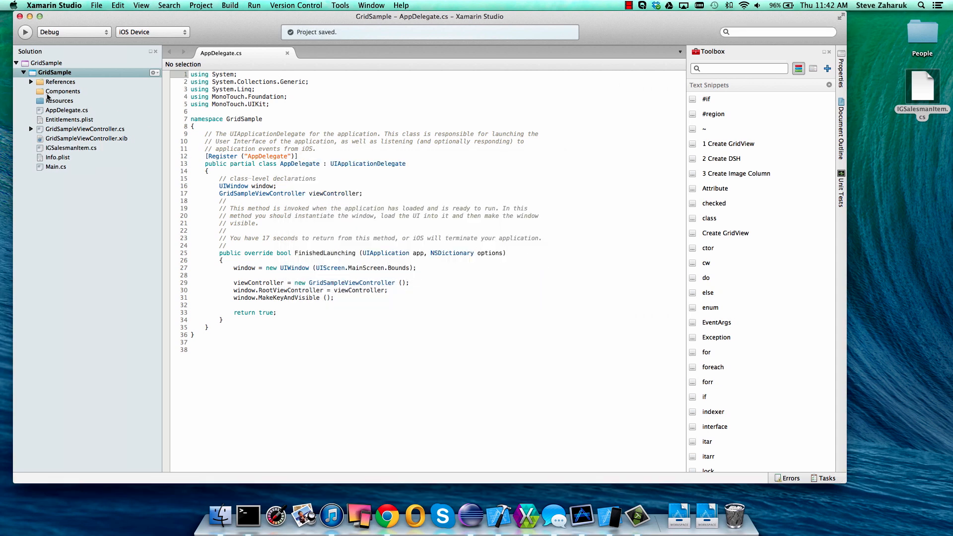
{"action": "left_click", "coordinate": [60, 100]}
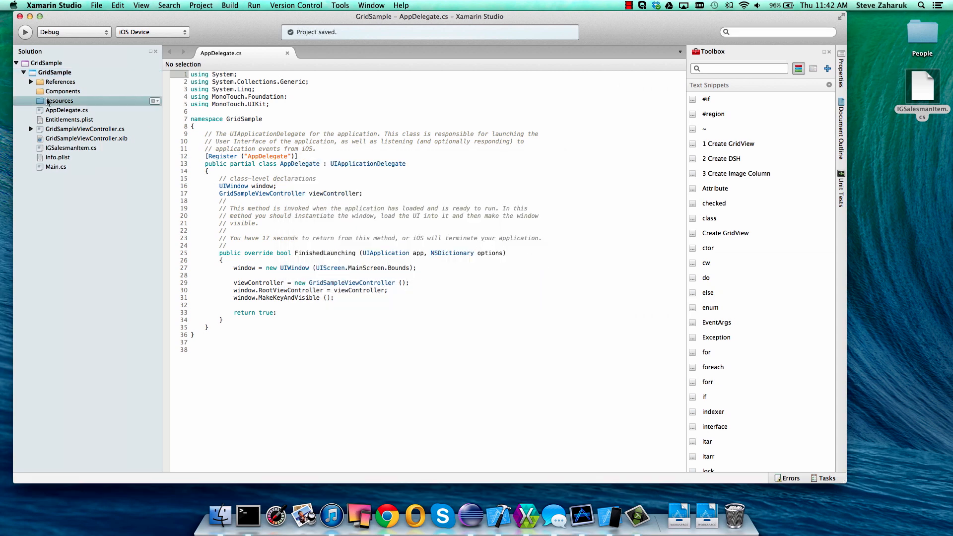
Step: Add the Desktop People photo folder under Resources and open GridSampleViewController.cs
{"action": "right_click", "coordinate": [60, 101]}
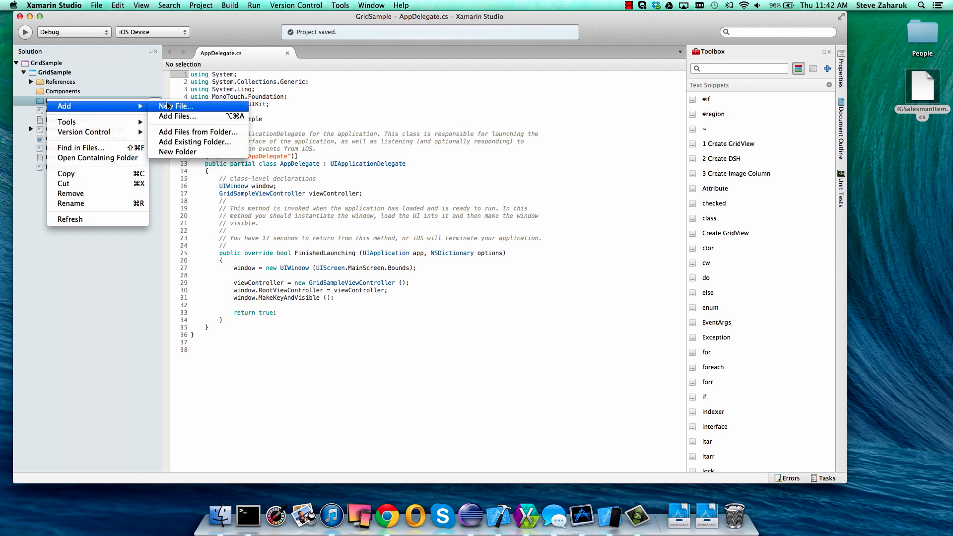
{"action": "left_click", "coordinate": [194, 142]}
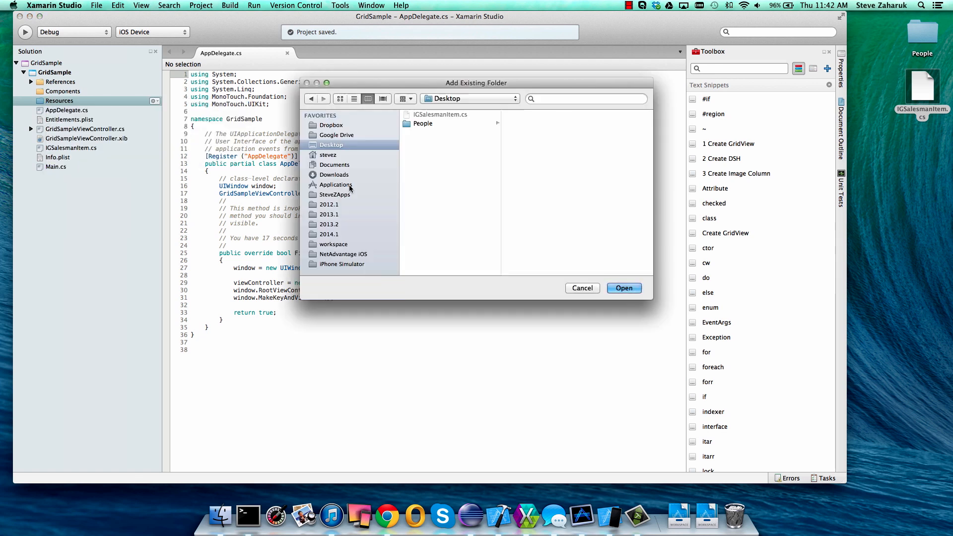
{"action": "left_click", "coordinate": [422, 124]}
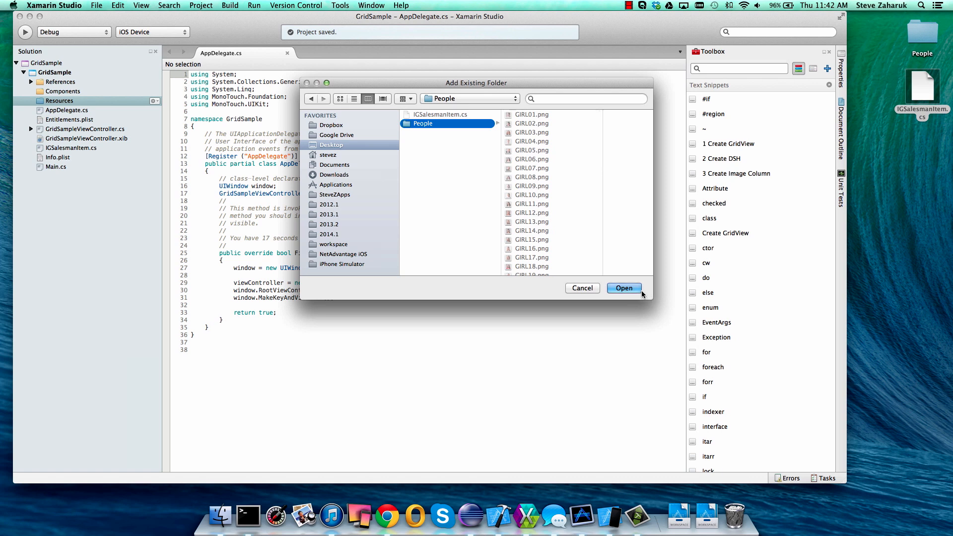
{"action": "left_click", "coordinate": [624, 288]}
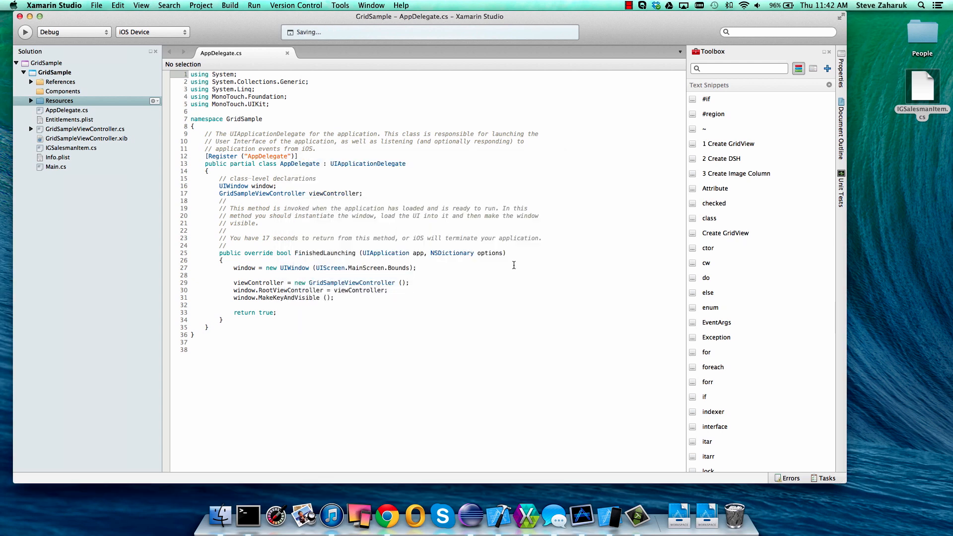
{"action": "left_click", "coordinate": [84, 129]}
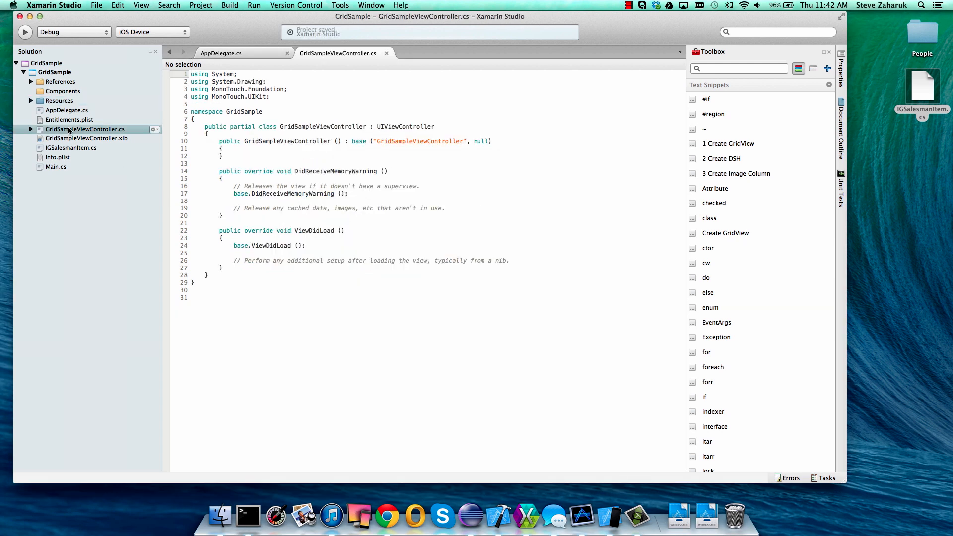
Step: Reference IG.dll from Infragistics NUCLiOS 2013 Volume 2 MonoTouch in GridSample
{"action": "left_click", "coordinate": [61, 81]}
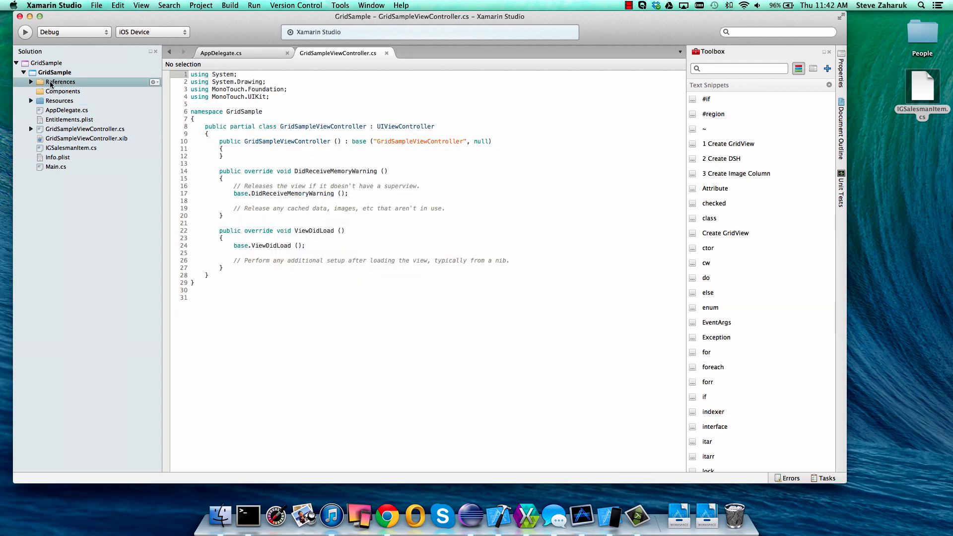
{"action": "right_click", "coordinate": [60, 81]}
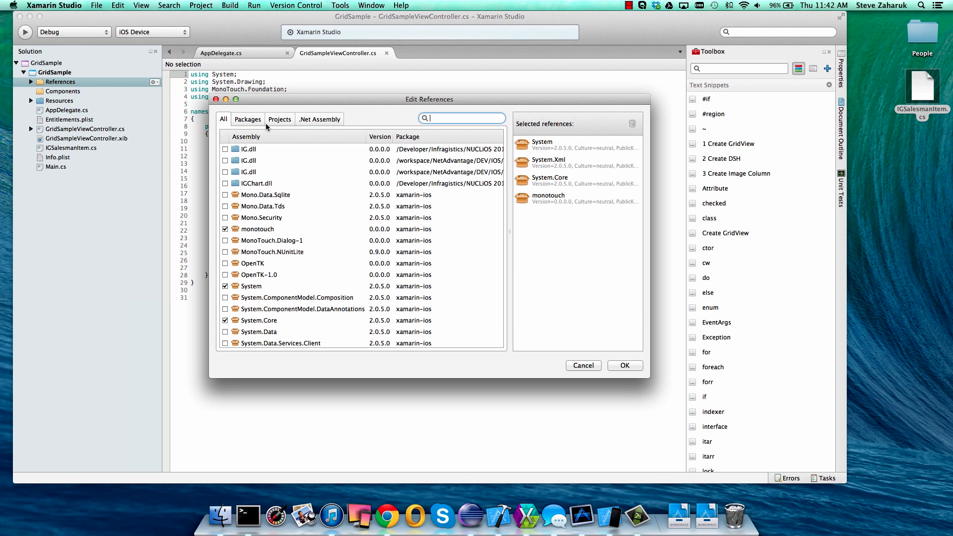
{"action": "left_click", "coordinate": [319, 119]}
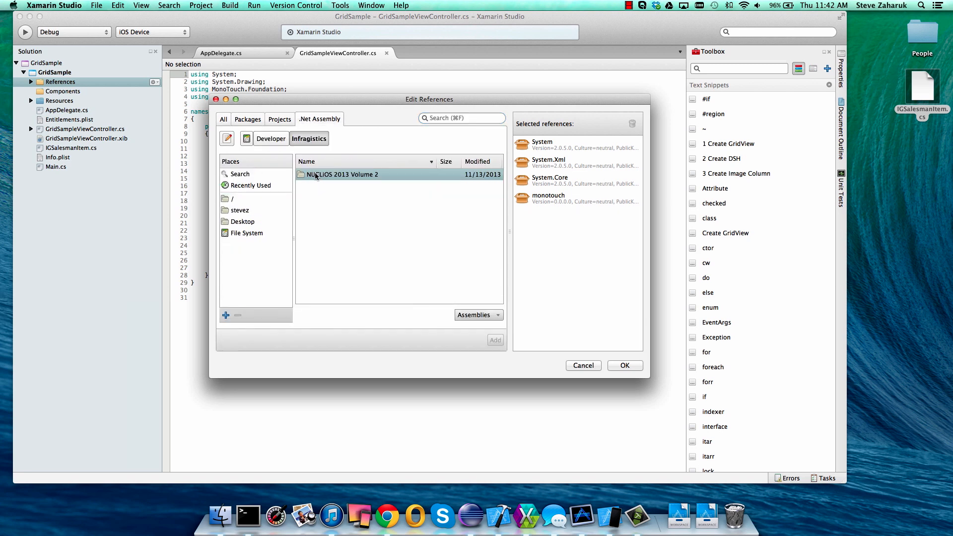
{"action": "double_click", "coordinate": [343, 175]}
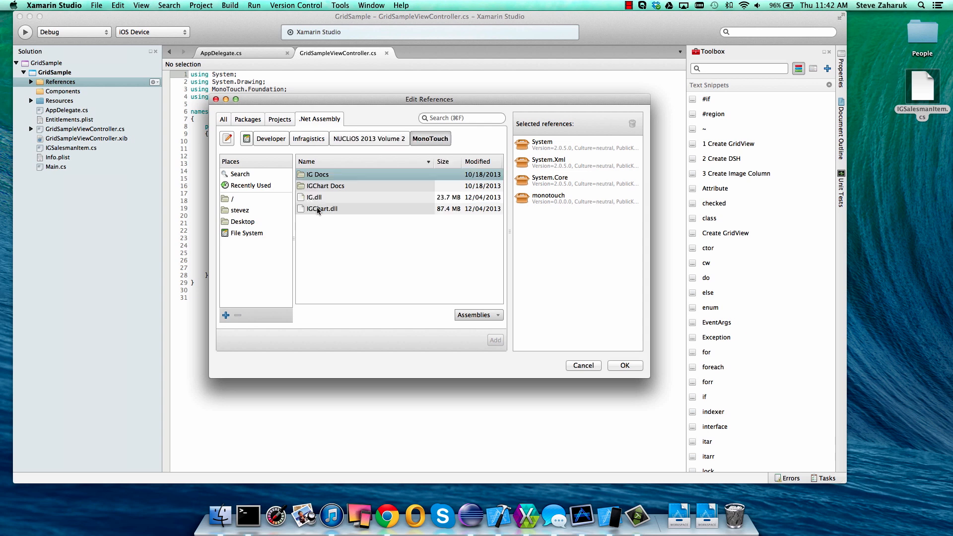
{"action": "left_click", "coordinate": [314, 197]}
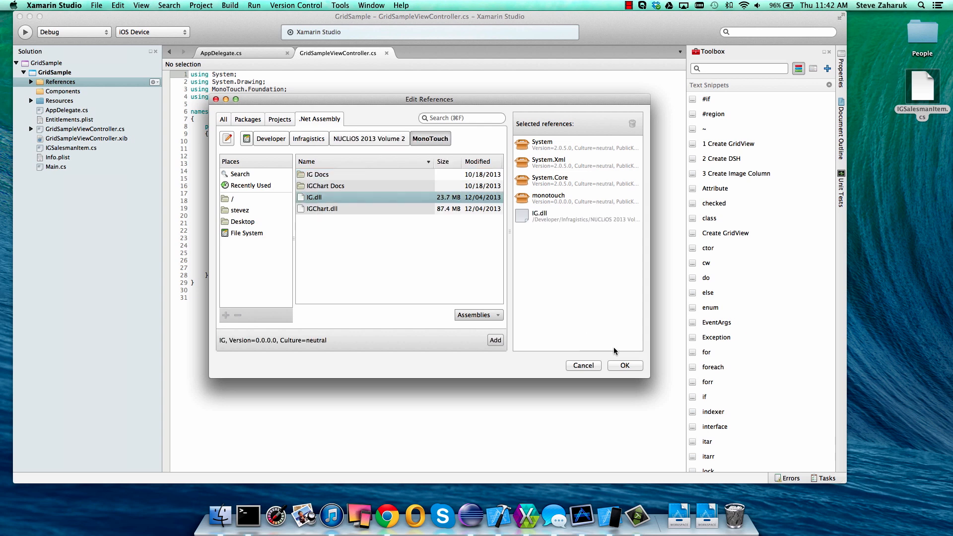
{"action": "left_click", "coordinate": [624, 366]}
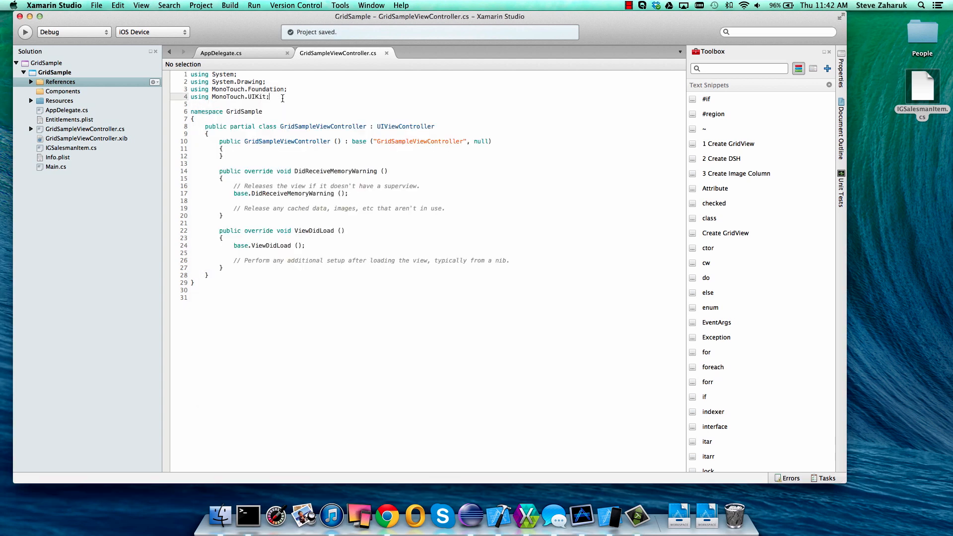
Step: Add 'using Infragistics;' and insert the Create GridView snippet into ViewDidLoad
{"action": "type", "text": "using Infragistics;"}
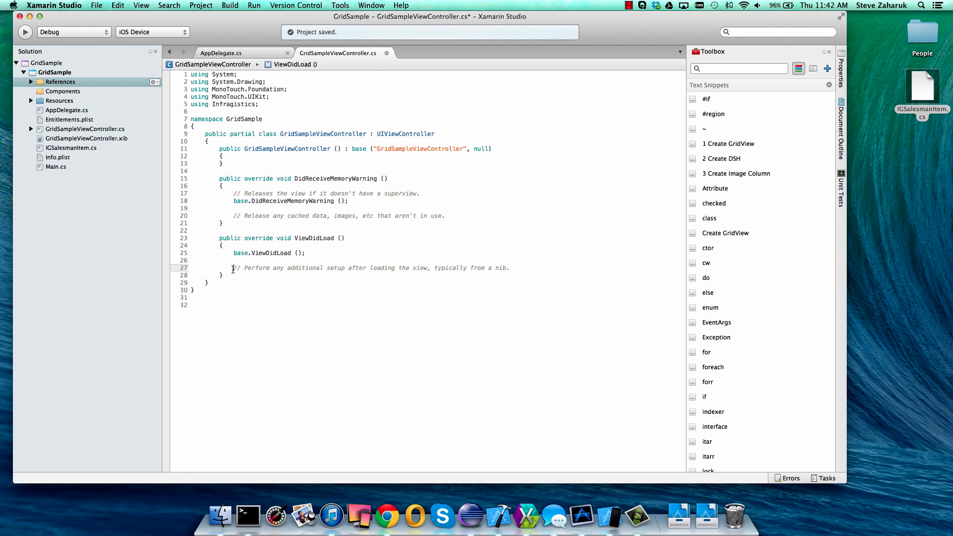
{"action": "key", "text": "Delete"}
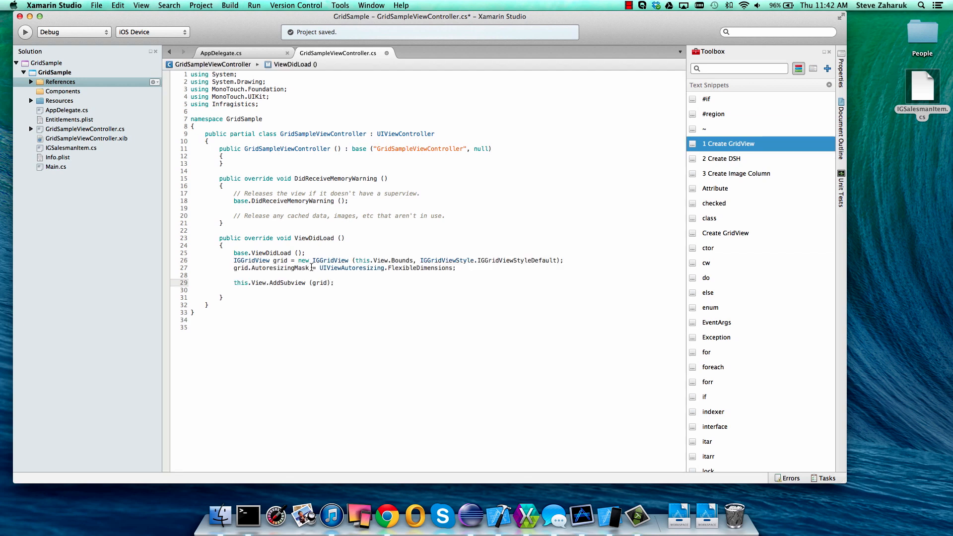
{"action": "mouse_move", "coordinate": [408, 273]}
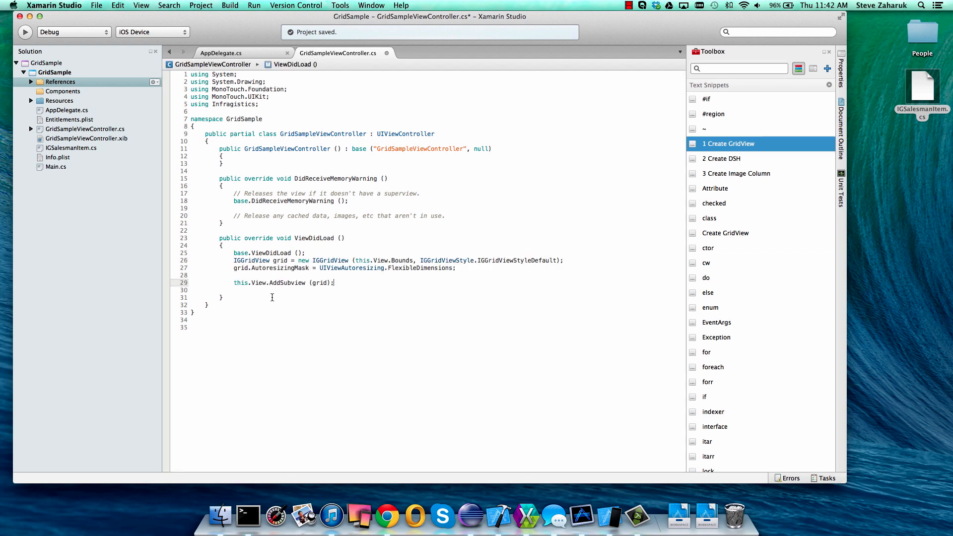
{"action": "mouse_move", "coordinate": [725, 162]}
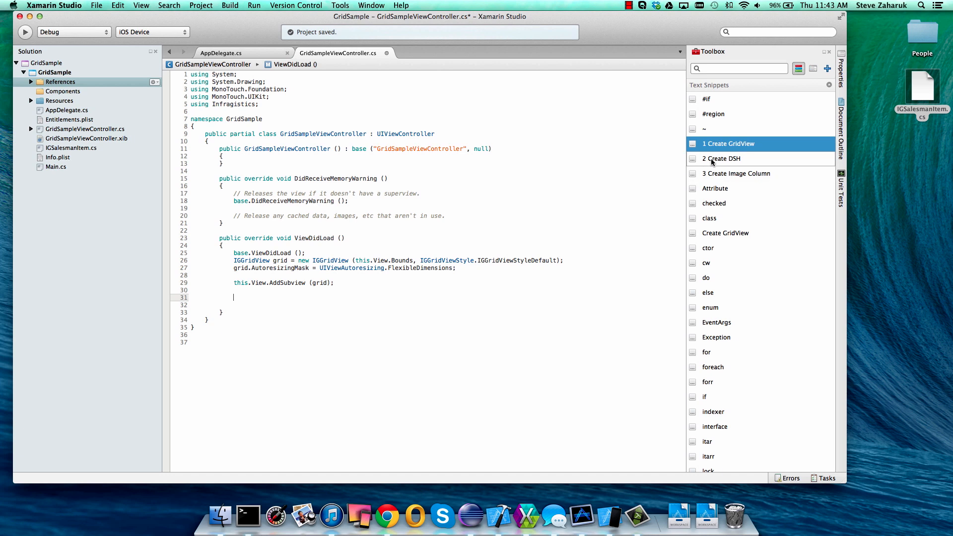
{"action": "double_click", "coordinate": [721, 158]}
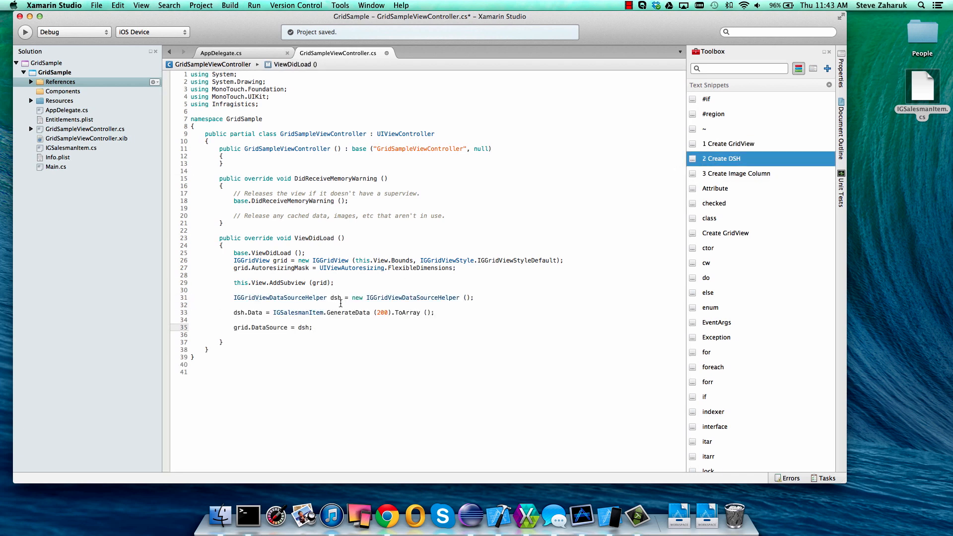
Step: Open IGSalesmanItem.cs and scroll through the salesman data class properties
{"action": "double_click", "coordinate": [298, 312]}
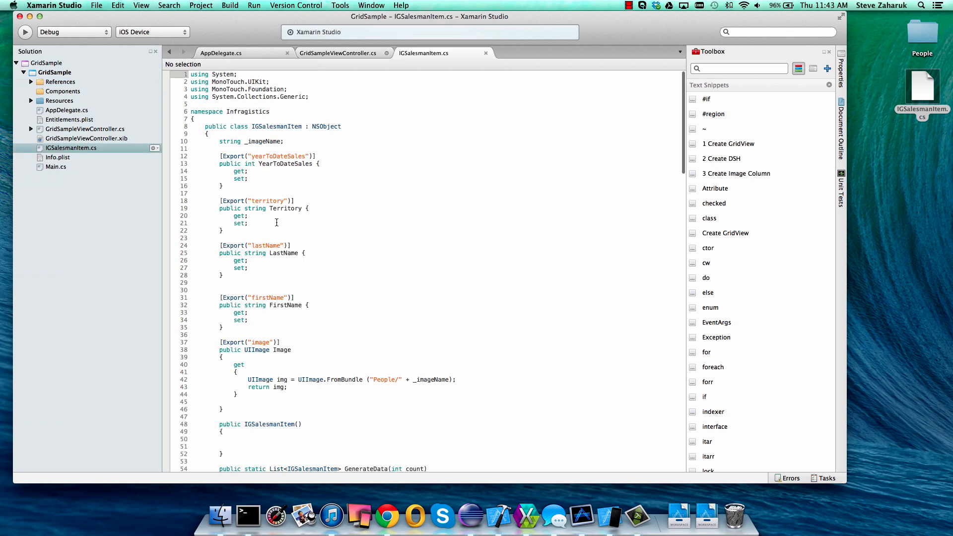
{"action": "scroll", "scroll_direction": "down", "scroll_amount": 3}
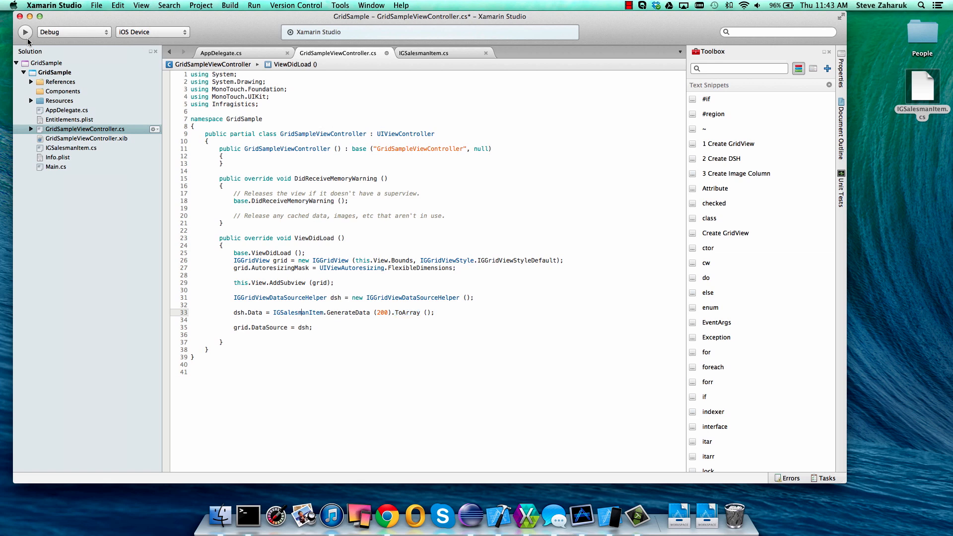
Step: Debug GridSample on the iPad iOS 7.0 simulator and hide the Application Output pad
{"action": "left_click", "coordinate": [152, 31]}
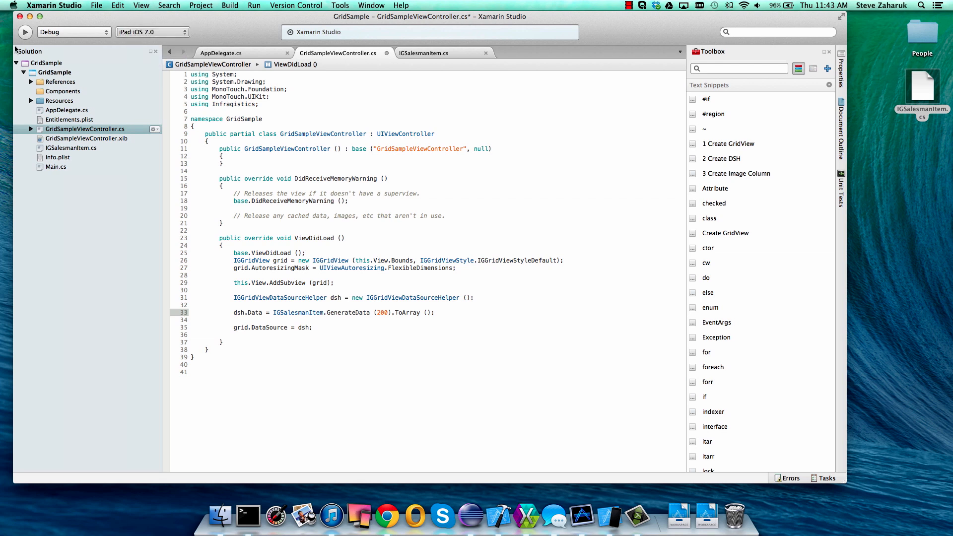
{"action": "left_click", "coordinate": [24, 32]}
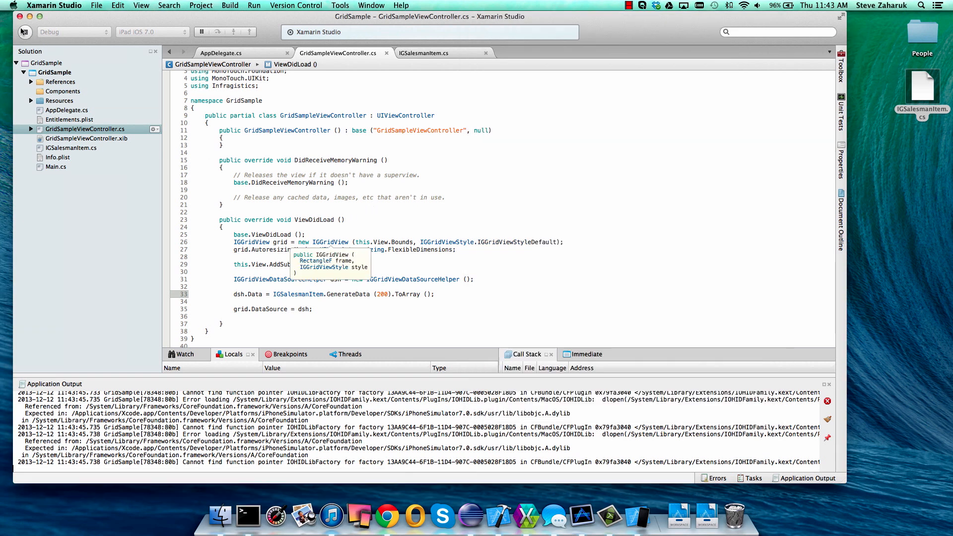
{"action": "left_click", "coordinate": [841, 71]}
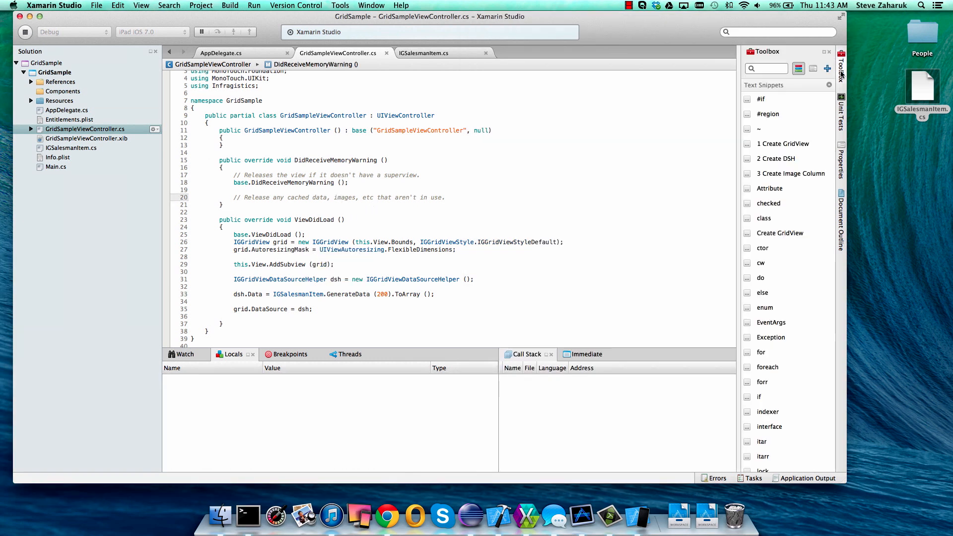
{"action": "left_click", "coordinate": [790, 173]}
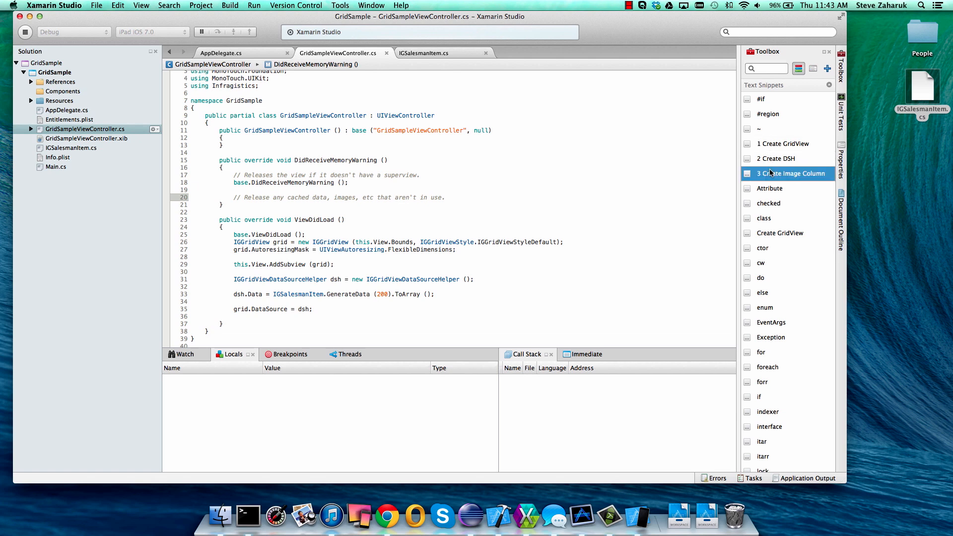
Step: Insert the Create Image Column snippet, add it with dsh.ColumnDefinitions.Add(col);, and stop the app
{"action": "double_click", "coordinate": [789, 173]}
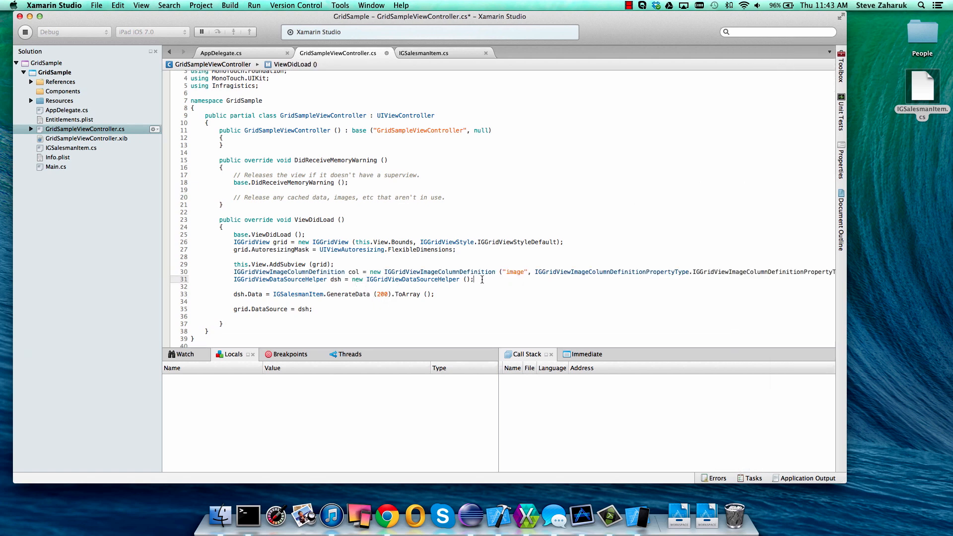
{"action": "type", "text": "dsh.a"}
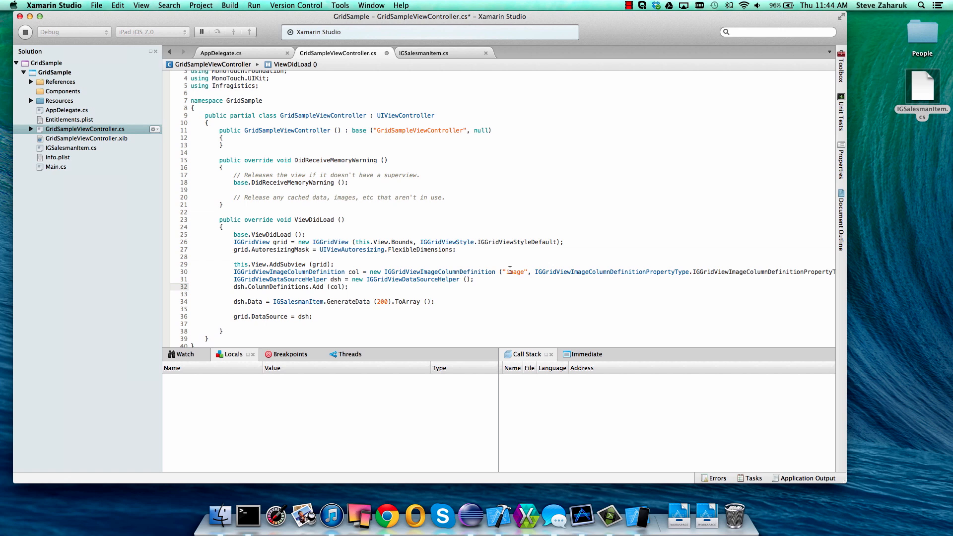
{"action": "left_click", "coordinate": [842, 79]}
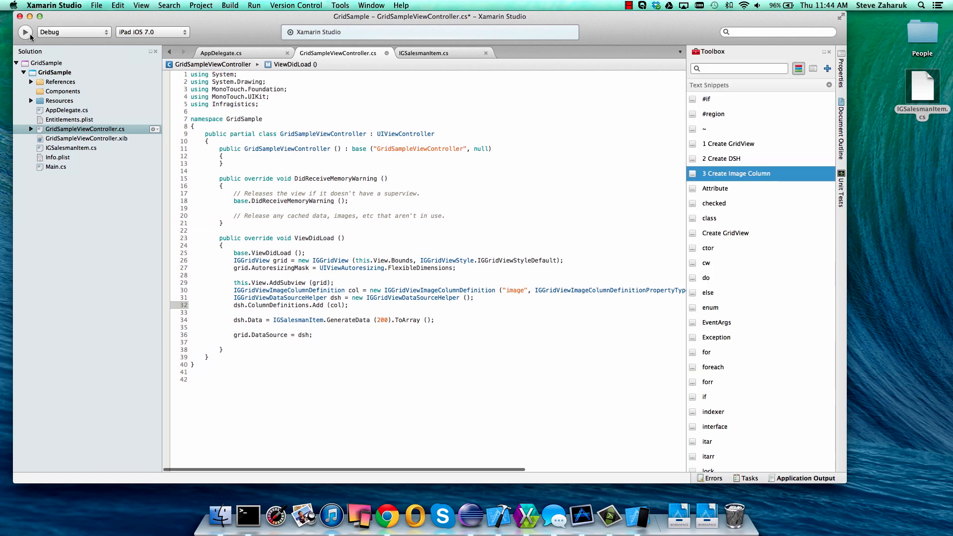
Step: Set grid.Theme = new IGGridViewDarkTheme() after creating the grid, then rerun the app
{"action": "left_click", "coordinate": [25, 31]}
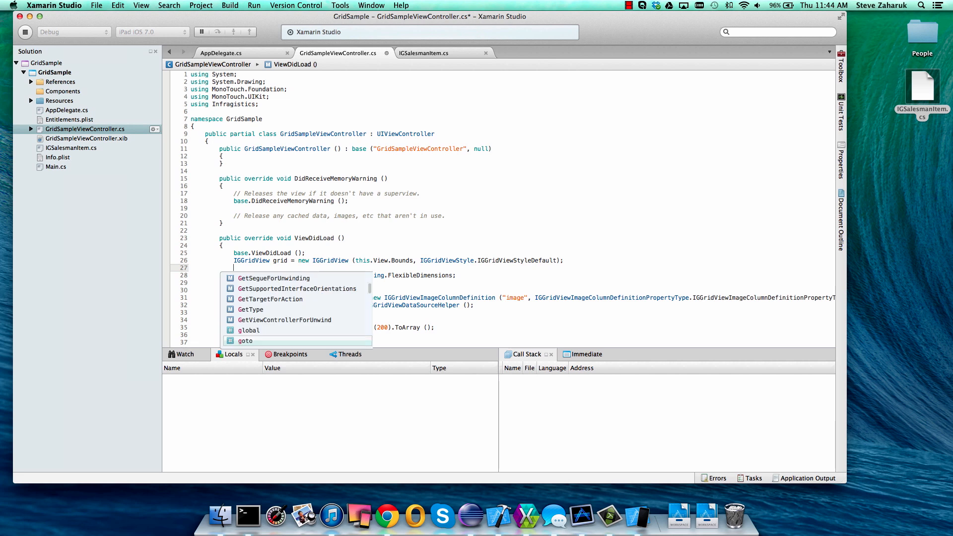
{"action": "type", "text": "grid.Theme = new IGGridViewDarkTheme ();"}
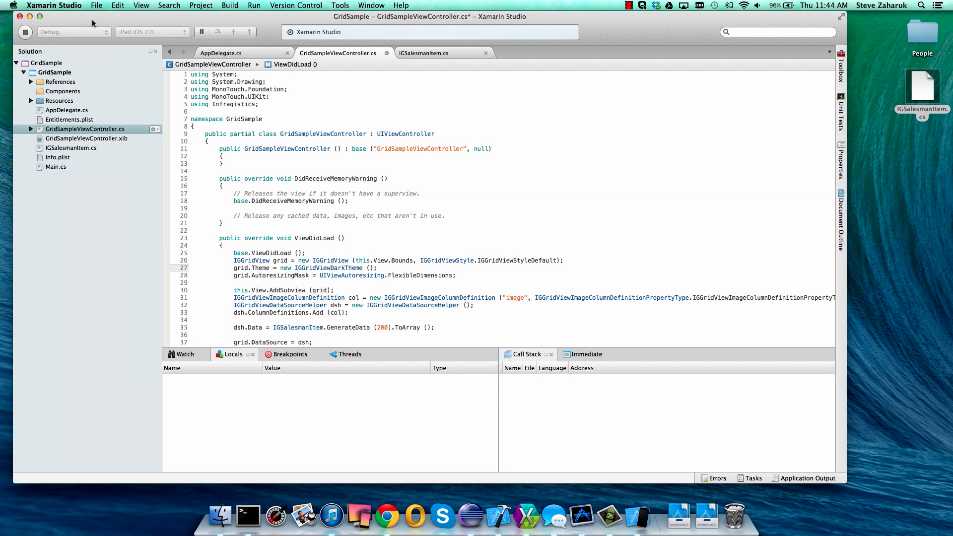
{"action": "left_click", "coordinate": [841, 79]}
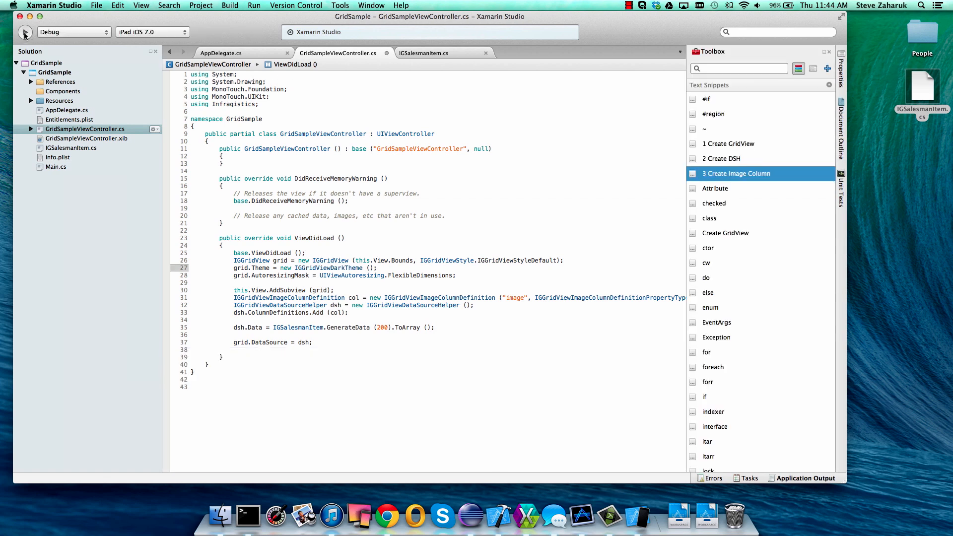
{"action": "left_click", "coordinate": [24, 32]}
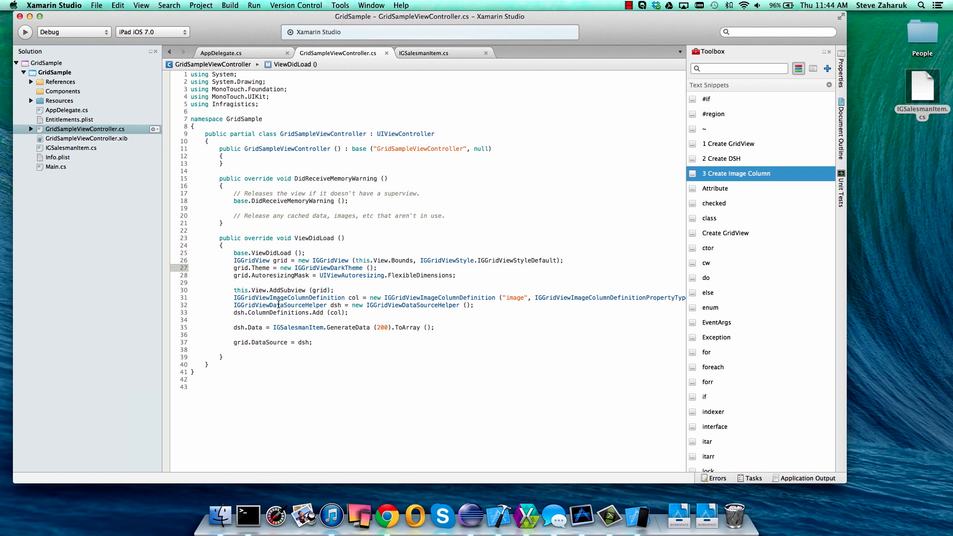
Step: Replace the helper with IGGridViewSingleFieldMultiColumnDataSourceHelper(col) and set NumberOfColumns to 5
{"action": "type", "text": "IGG"}
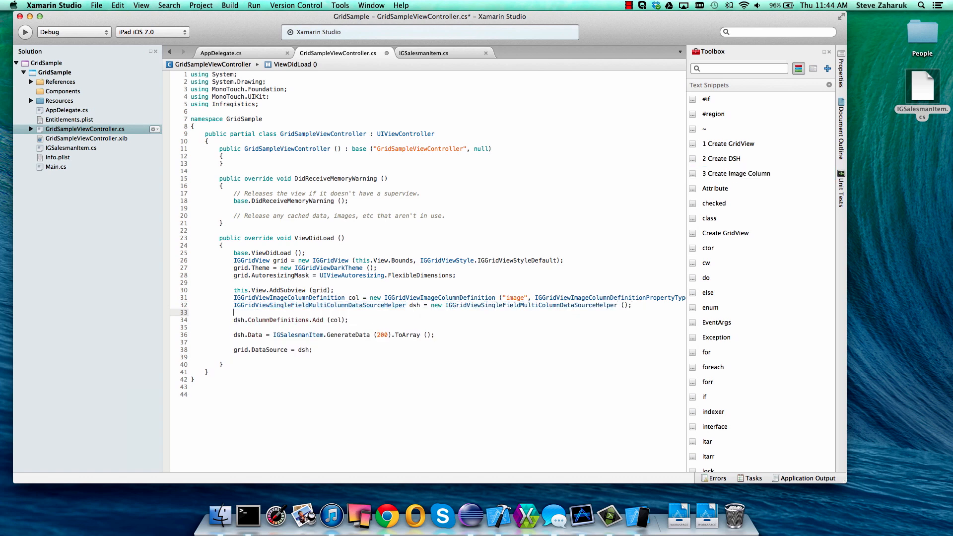
{"action": "type", "text": ".NumberOfColumns ="}
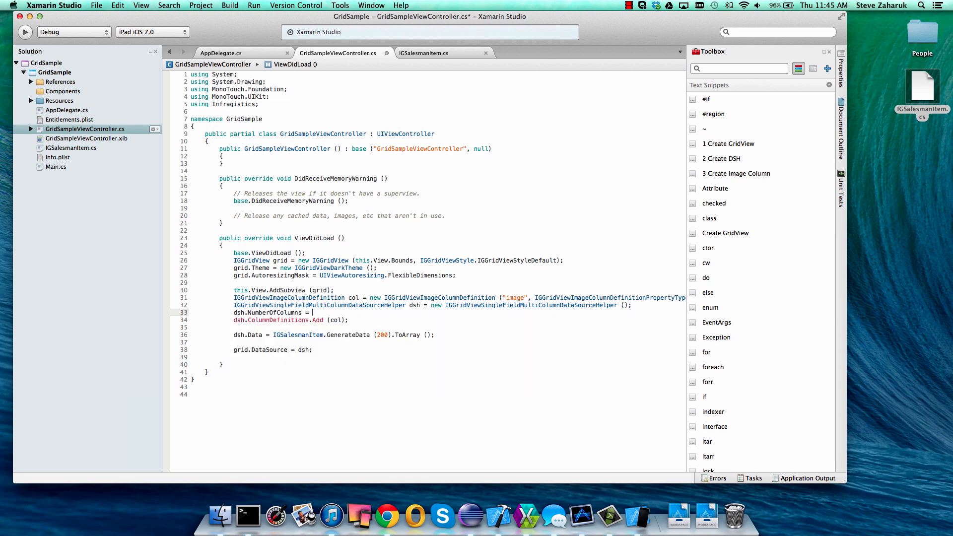
{"action": "type", "text": "5;"}
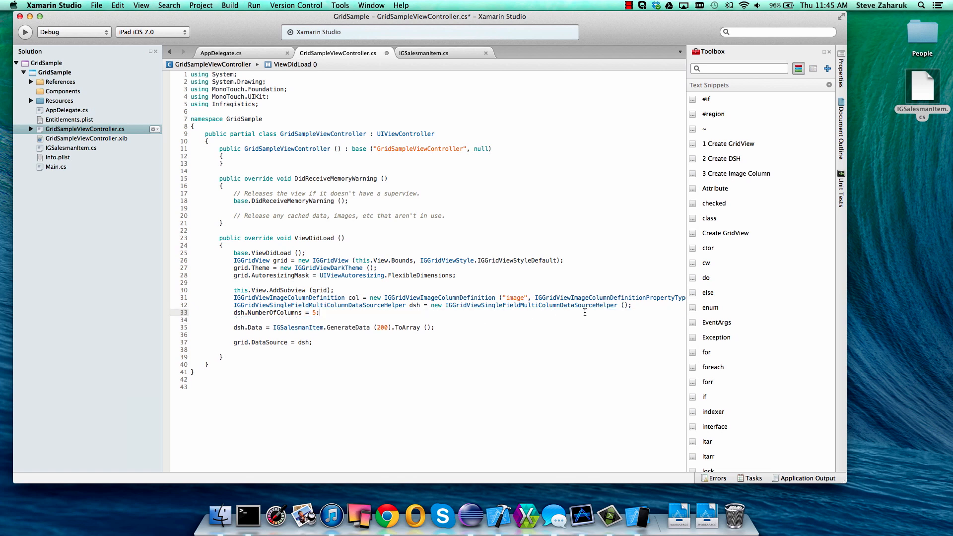
{"action": "type", "text": "col"}
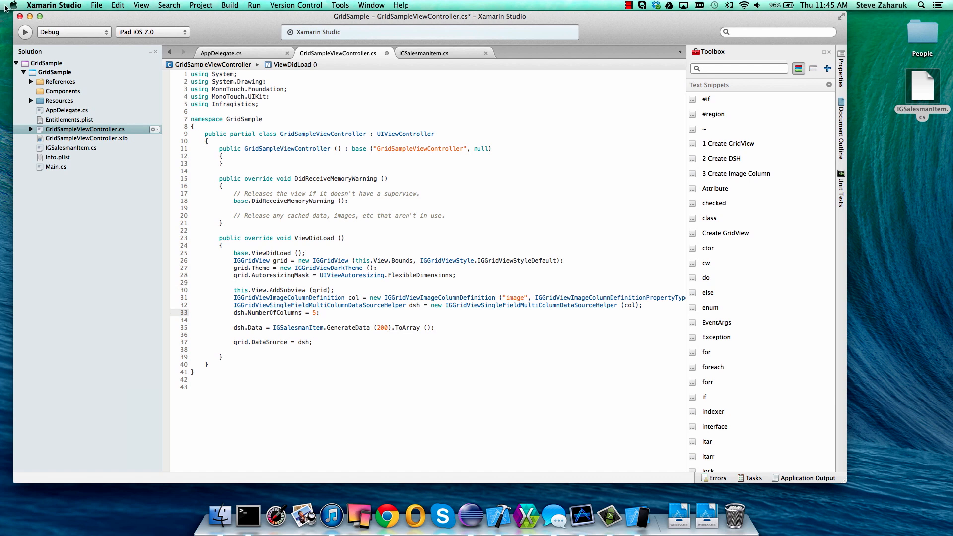
{"action": "left_click", "coordinate": [24, 32]}
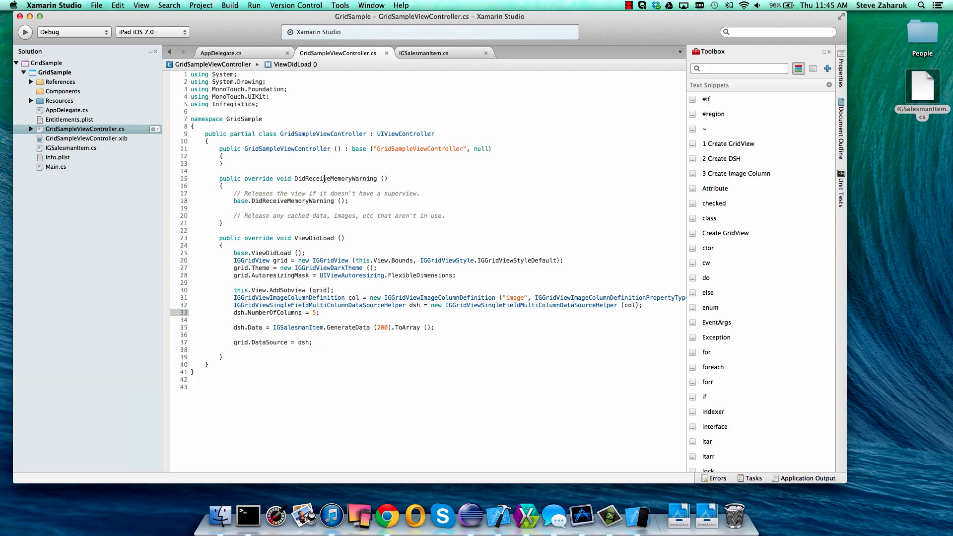
Step: Set grid RowHeight to 150, show centered firstName labels on the image column, and run
{"action": "type", "text": "grid.RowHeight ="}
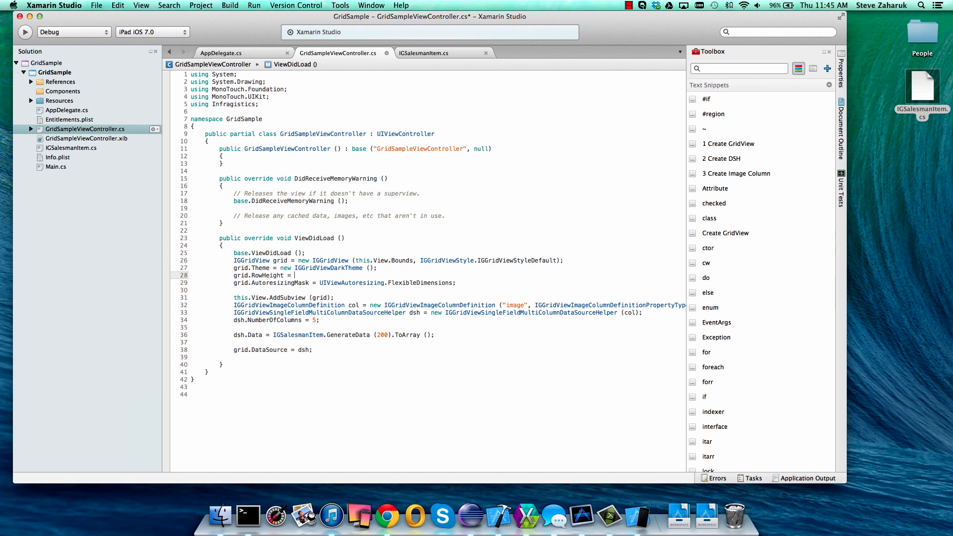
{"action": "type", "text": "150;"}
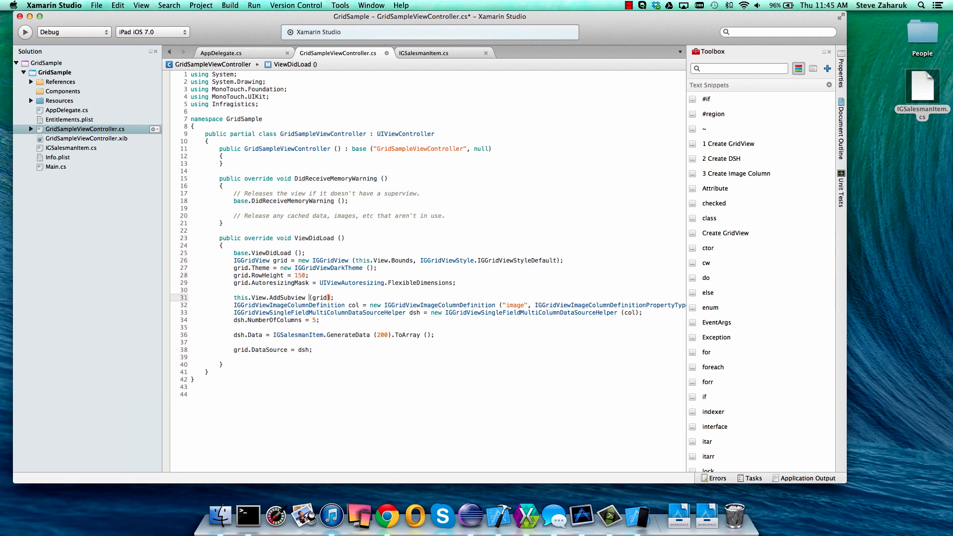
{"action": "left_click", "coordinate": [309, 306]}
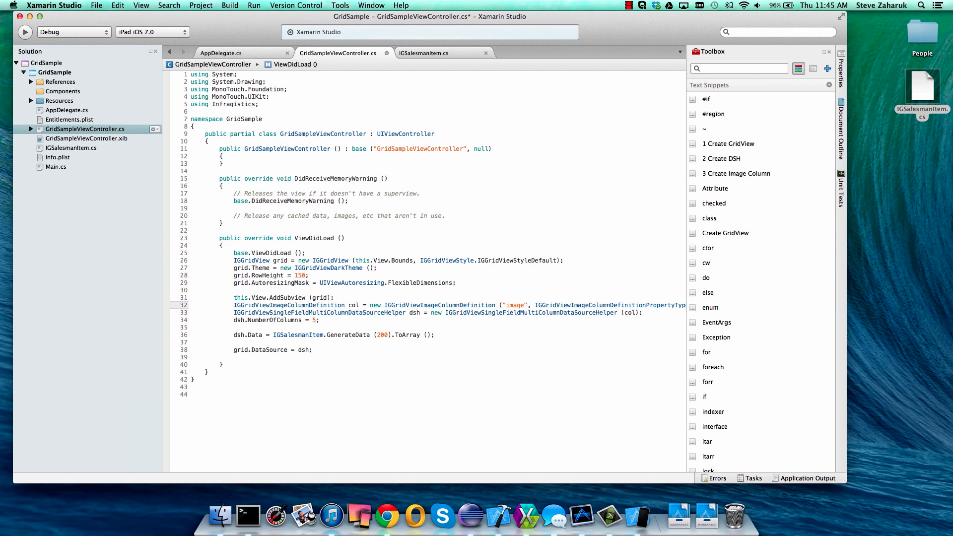
{"action": "type", "text": "col.textFieldKey ="}
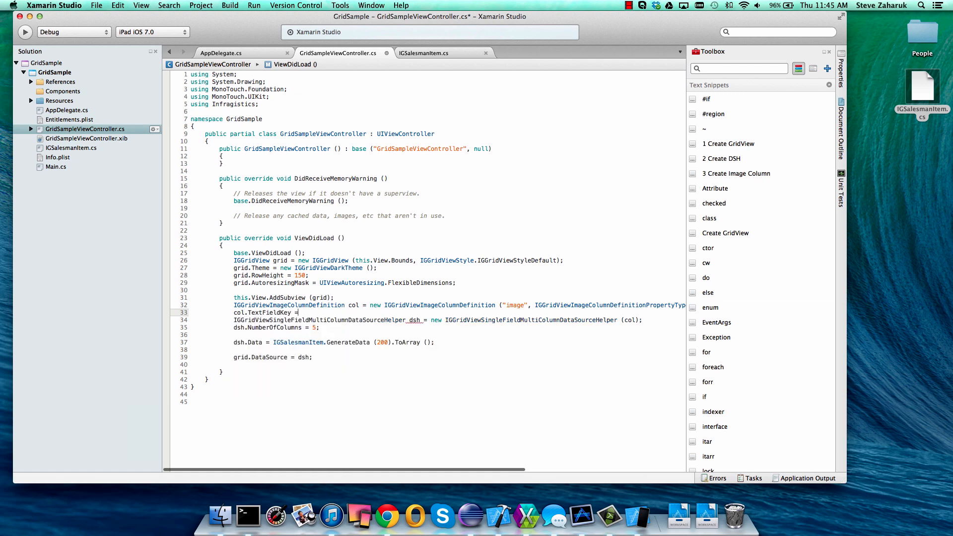
{"action": "type", "text": "\"firstName\";"}
{"action": "type", "text": "col.TextAlignment"}
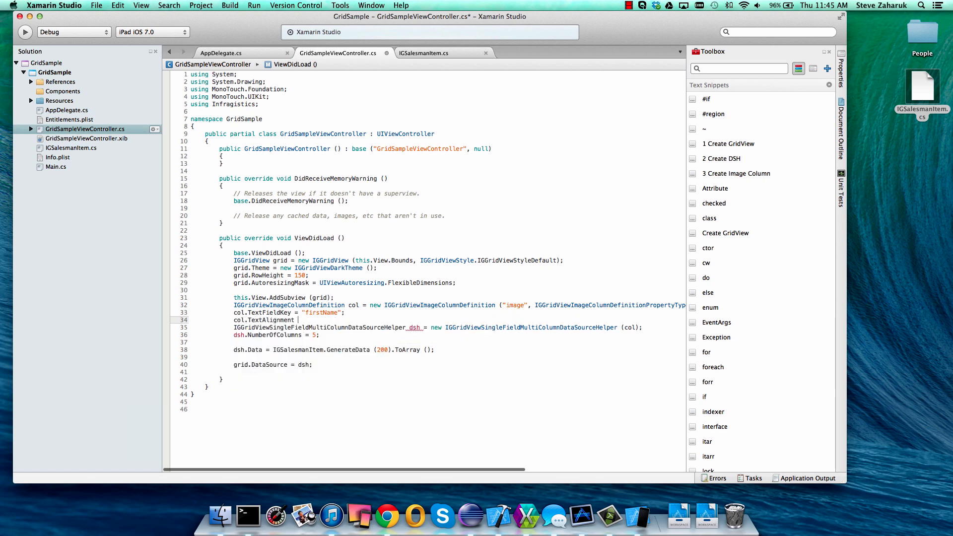
{"action": "type", "text": "UITextAl"}
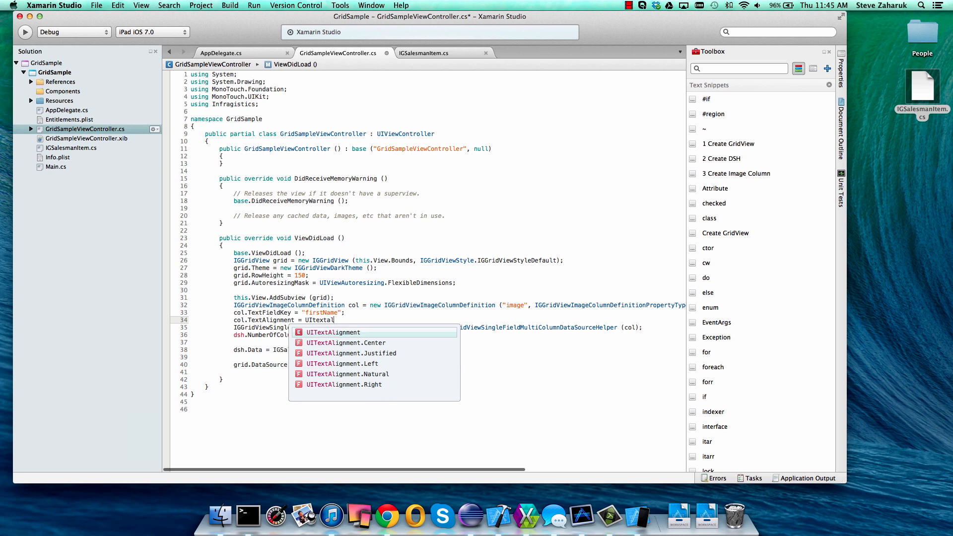
{"action": "left_click", "coordinate": [345, 342]}
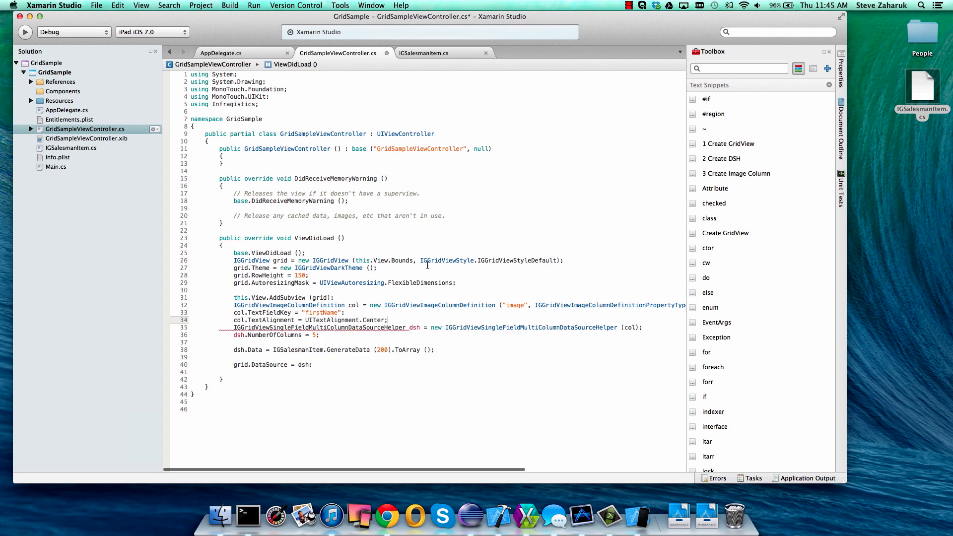
{"action": "left_click", "coordinate": [24, 32]}
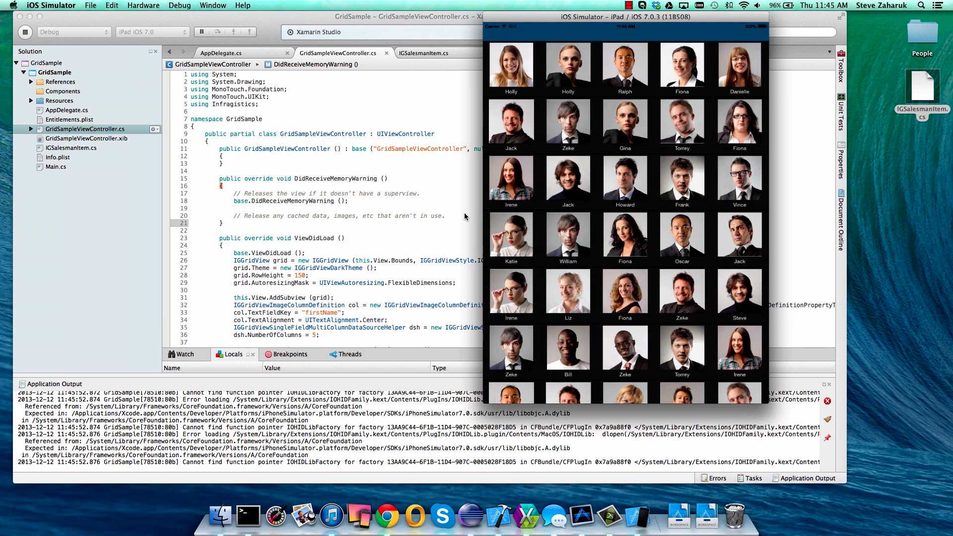
Step: Scroll down through the five-column photo grid in the iPad simulator
{"action": "scroll", "scroll_direction": "down", "scroll_amount": 3}
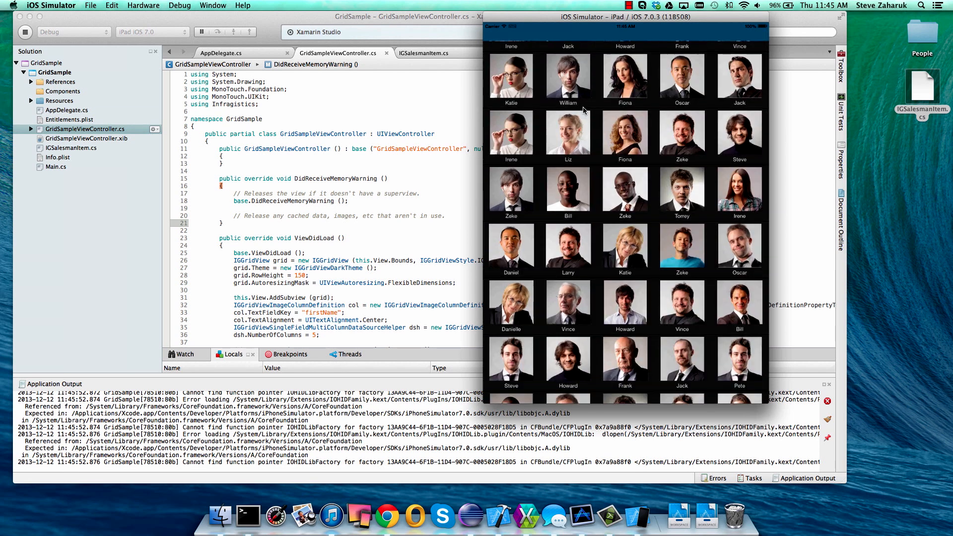
{"action": "scroll", "scroll_direction": "down", "scroll_amount": 3}
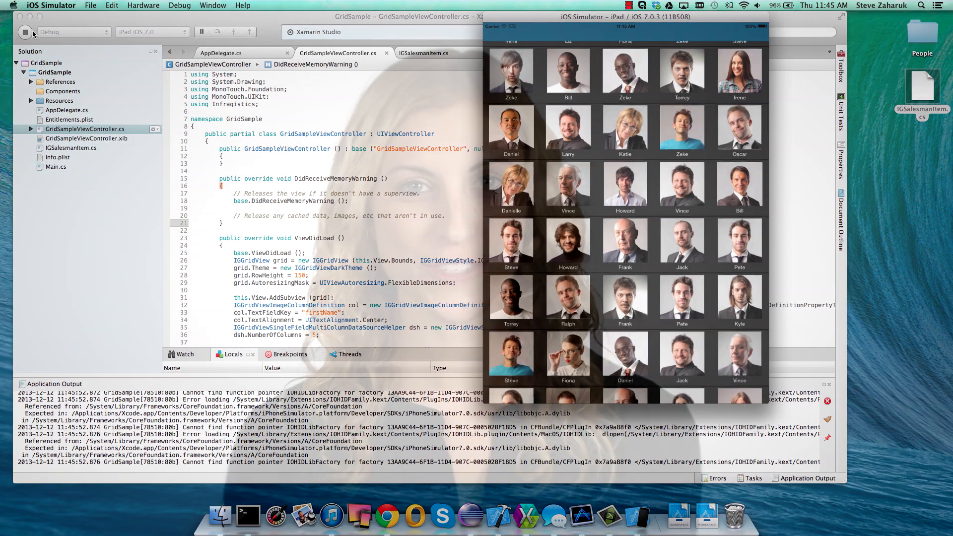